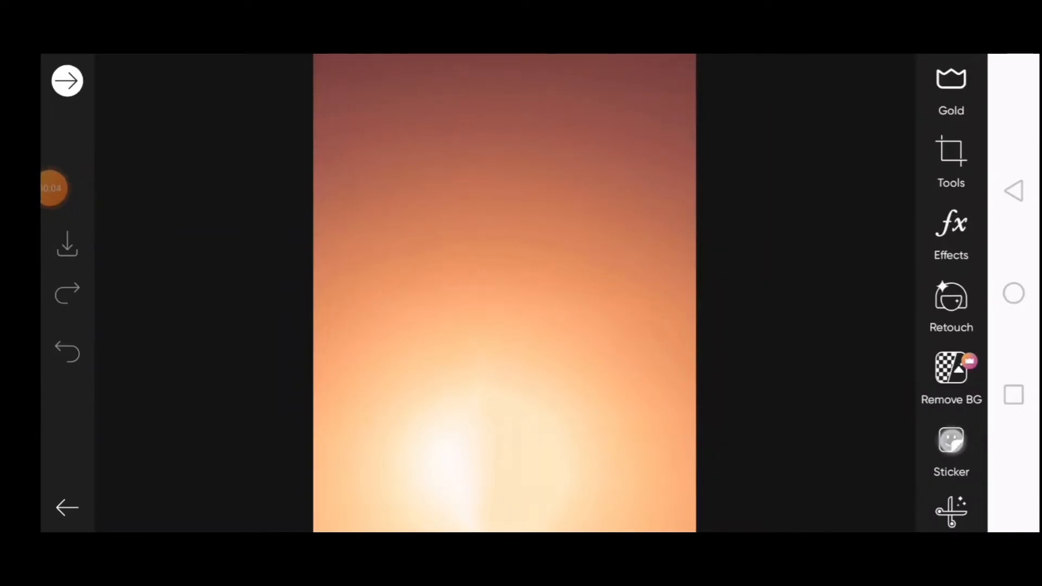
Step: Scroll to the plain orange gradient background photo to begin the poster
scroll("down", 3)
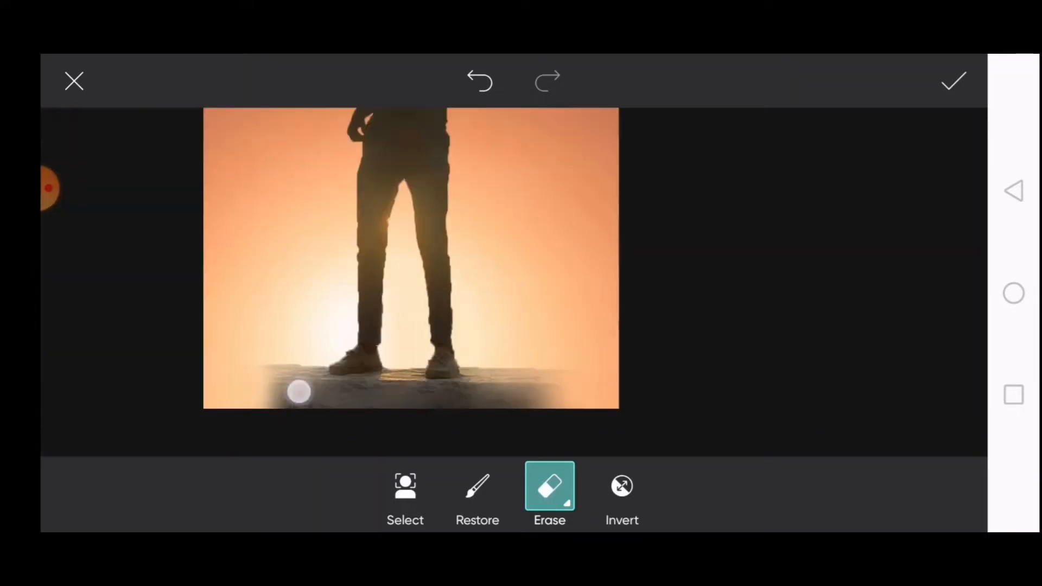
Step: Erase the silhouette's ground edges using a size 59, opacity 13, hardness 5 brush
left_click(549, 485)
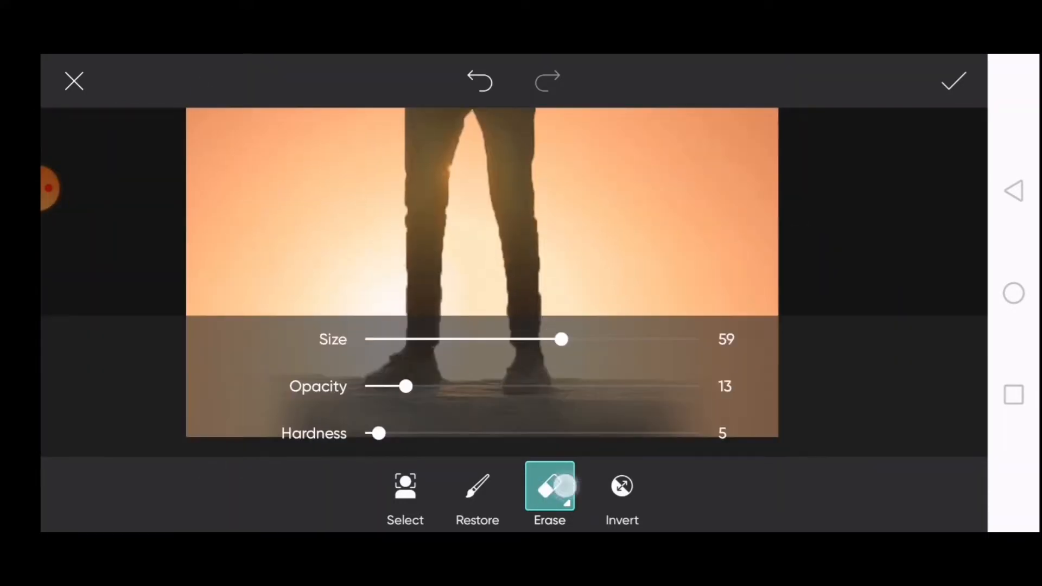
left_click(955, 80)
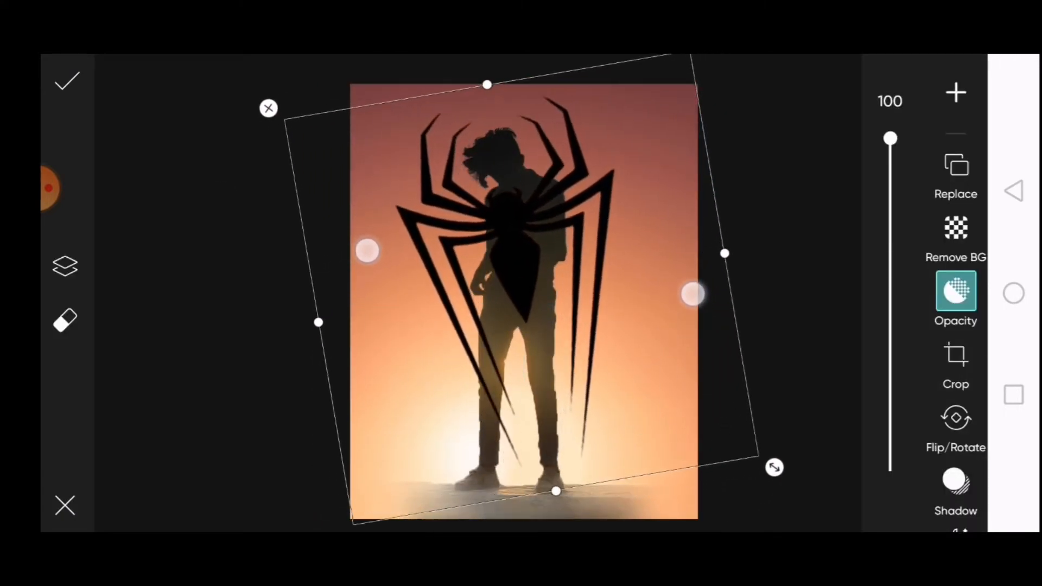
Step: Blend the black spider emblem sticker into the gradient using Multiply
left_click(955, 292)
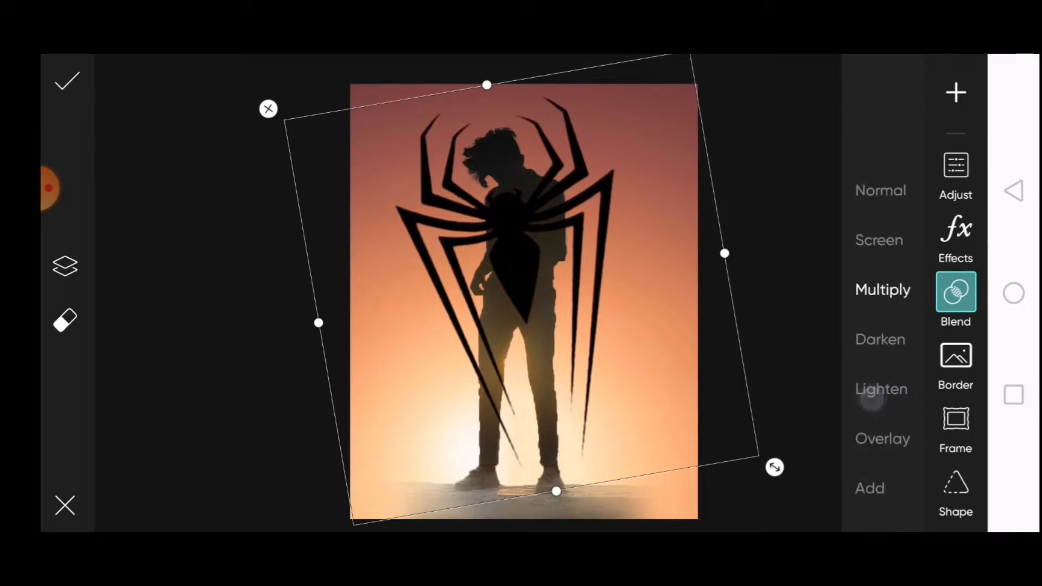
left_click(64, 265)
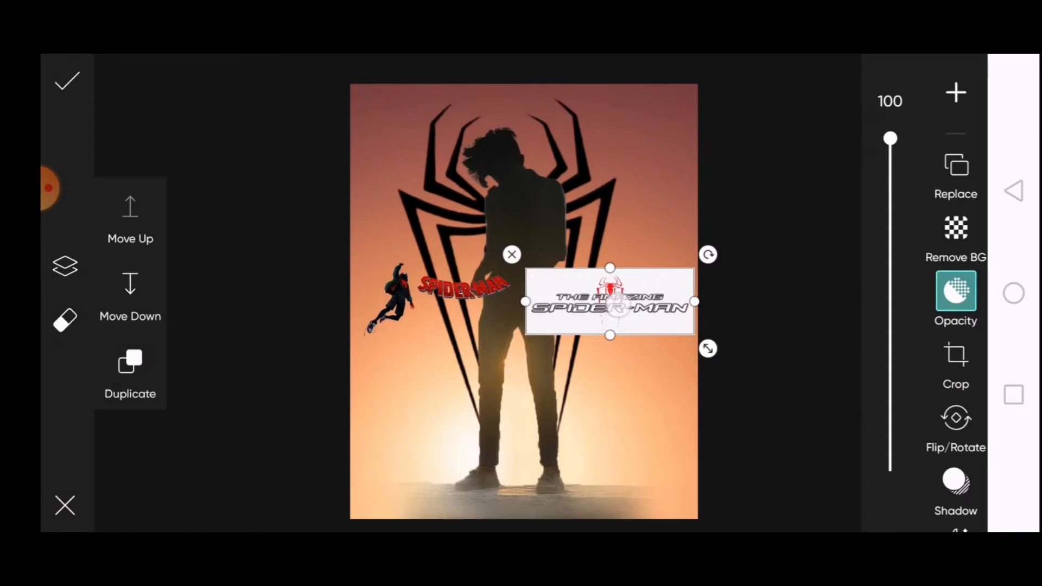
Step: Add the Spider-Man figure and title stickers and move them to the bottom-left
left_click(955, 310)
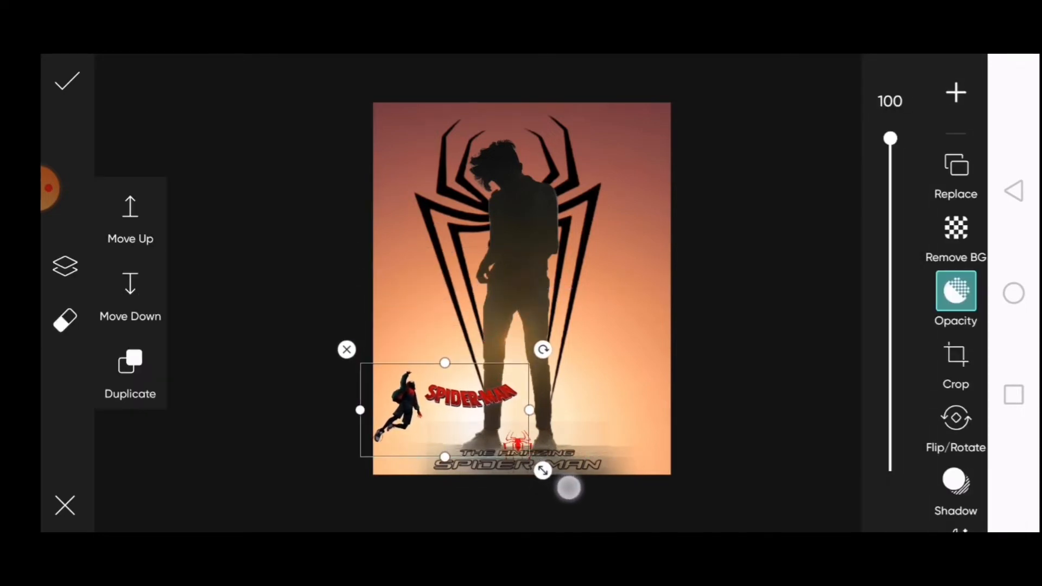
left_click_drag(543, 470, 580, 500)
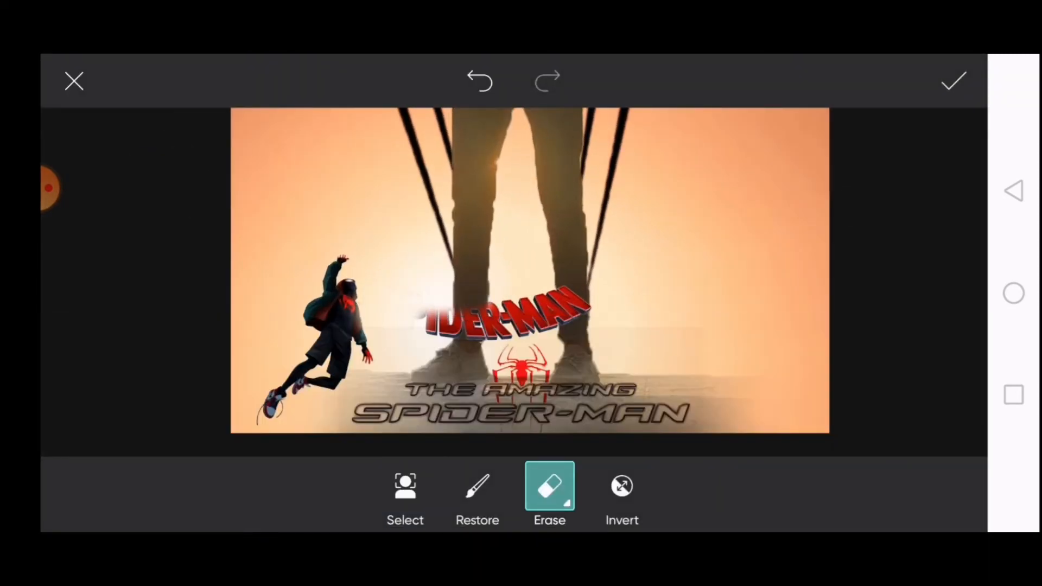
Step: Erase the red Spider-Man lettering and title edges, then apply the Dodger effect
left_click(953, 80)
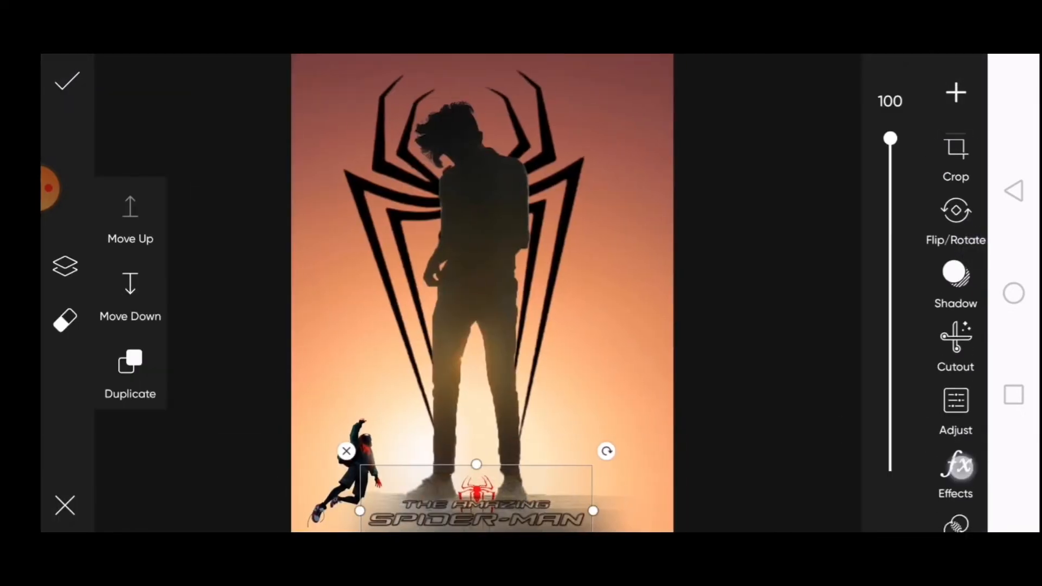
left_click(955, 337)
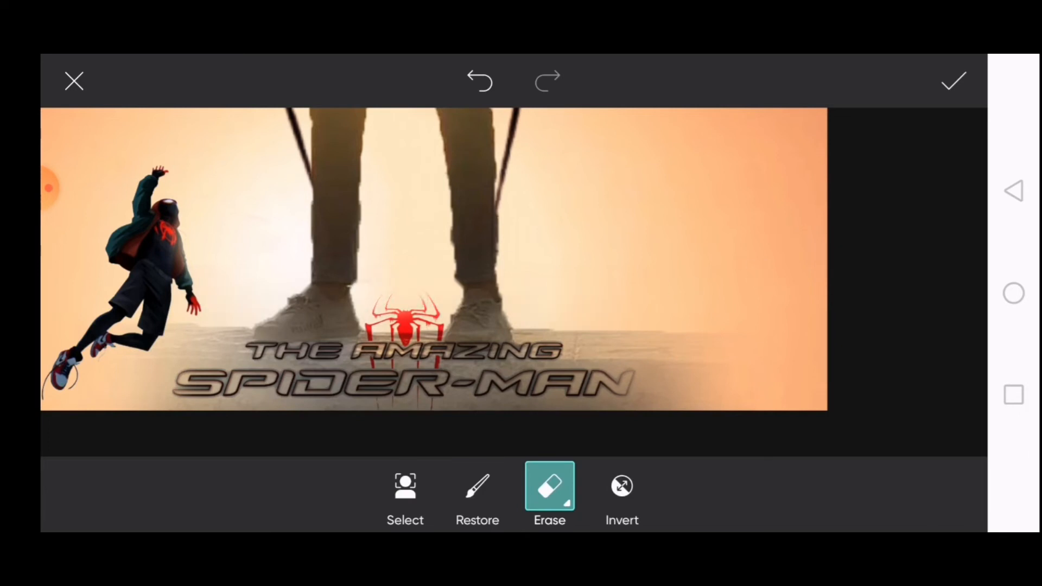
left_click(954, 80)
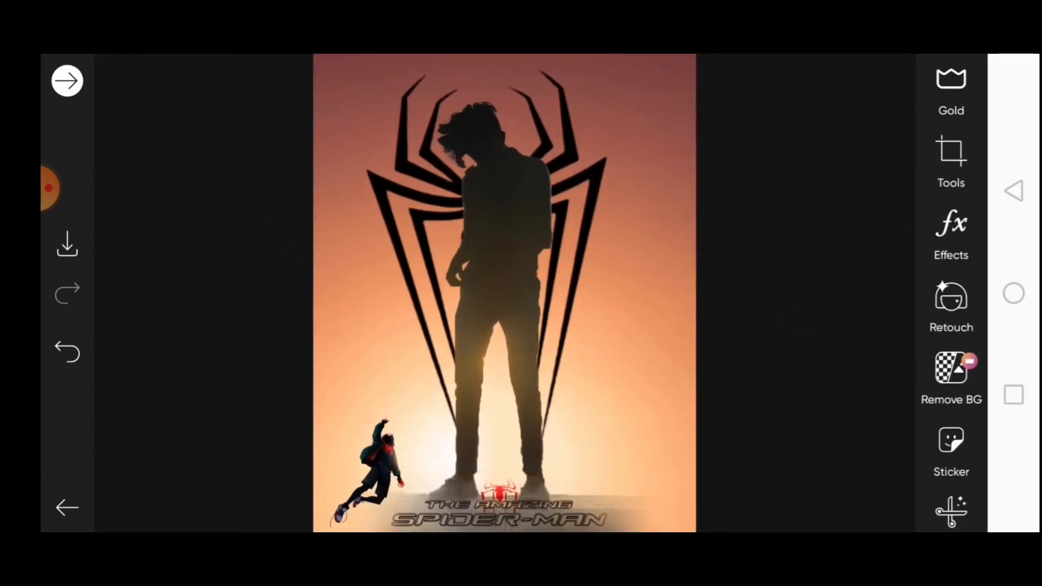
left_click(951, 233)
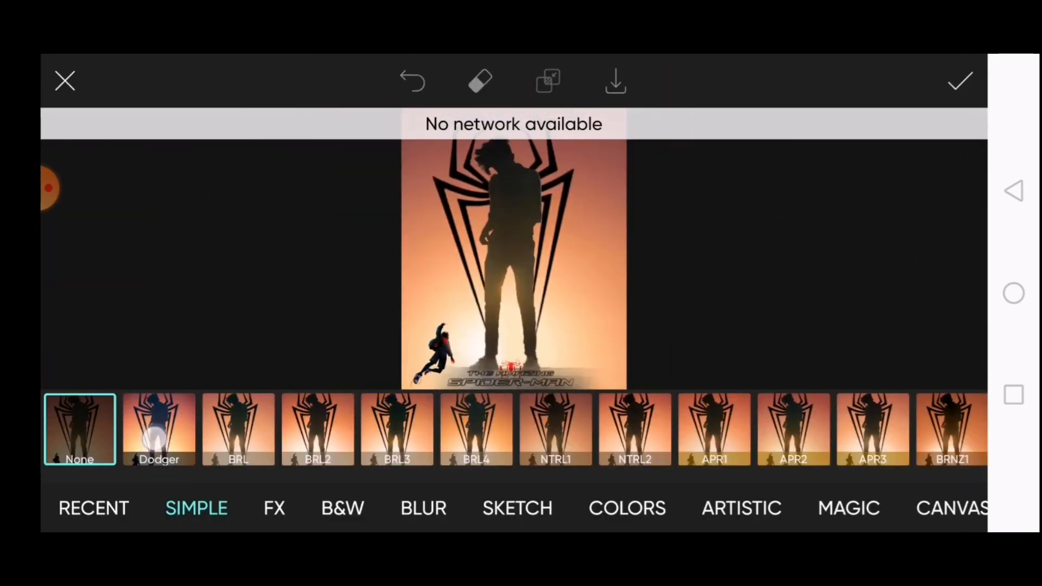
left_click(159, 429)
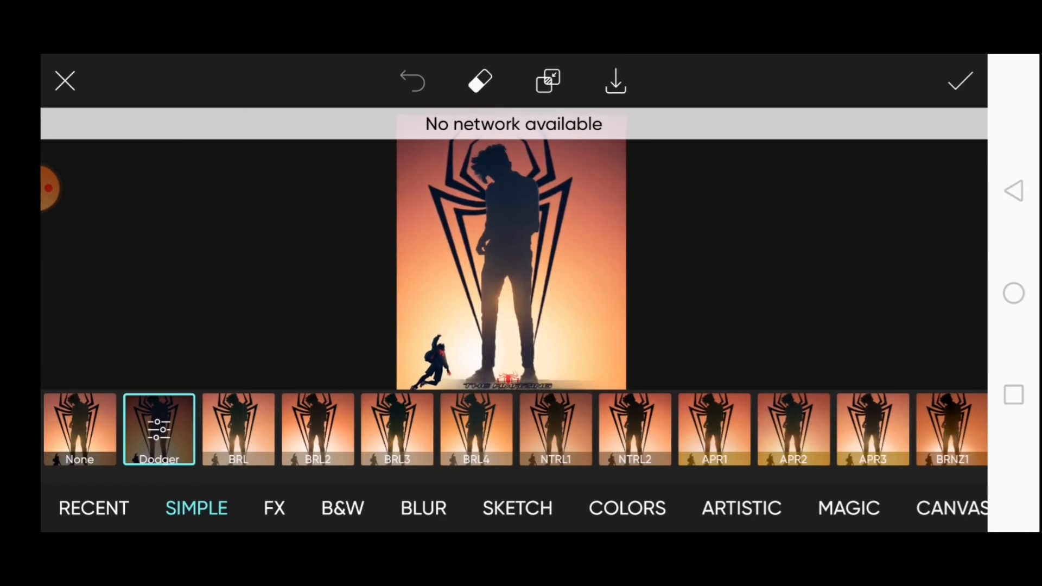